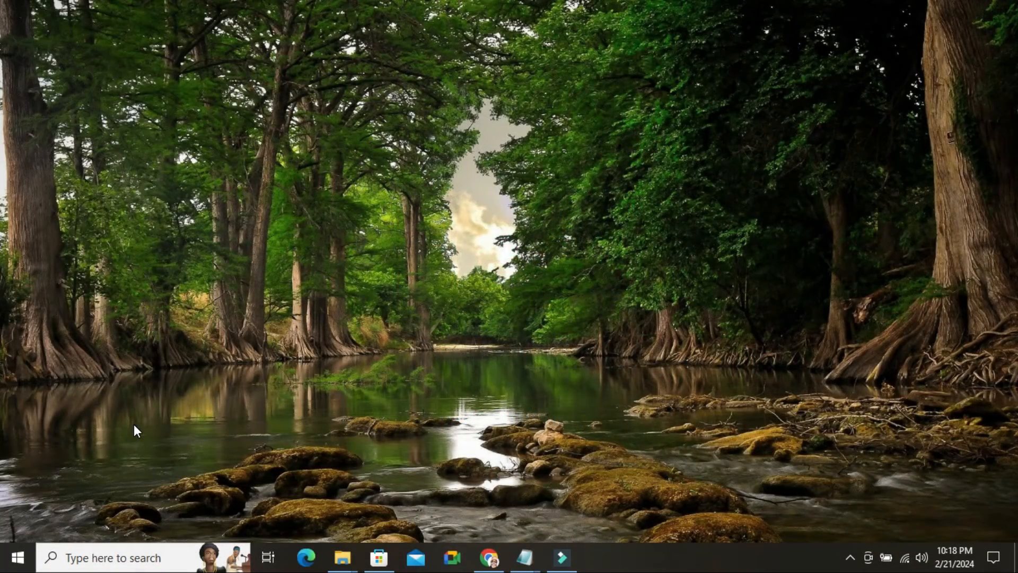
mouse_move(360, 333)
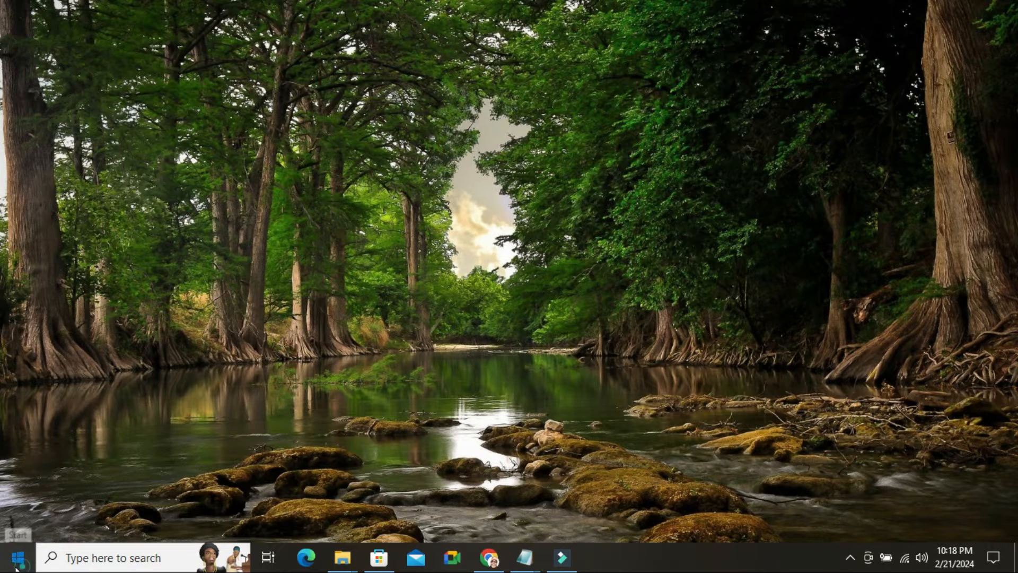
Browse the full app list in the Windows 10 Start menu, then close Start
left_click(12, 558)
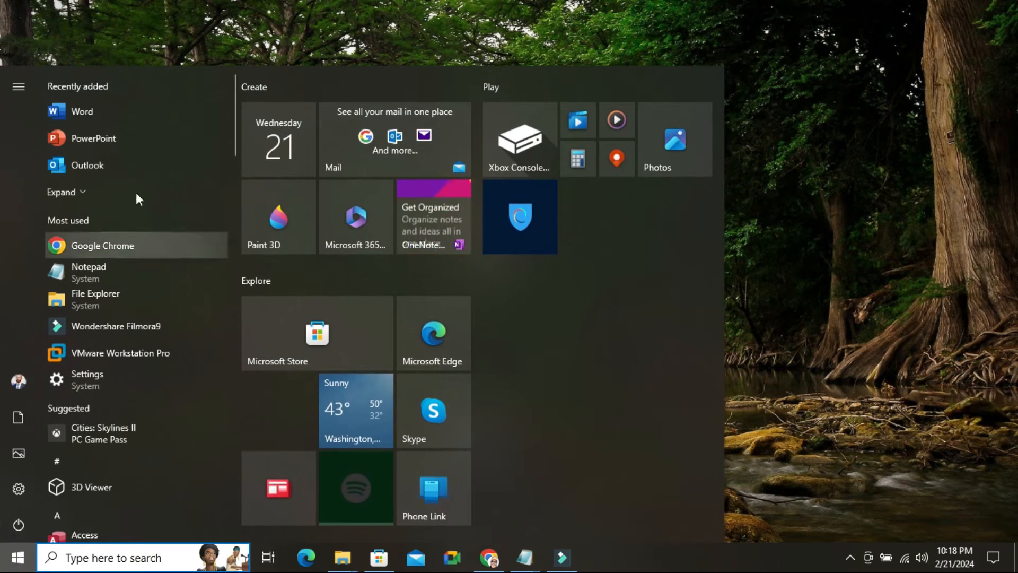
mouse_move(119, 486)
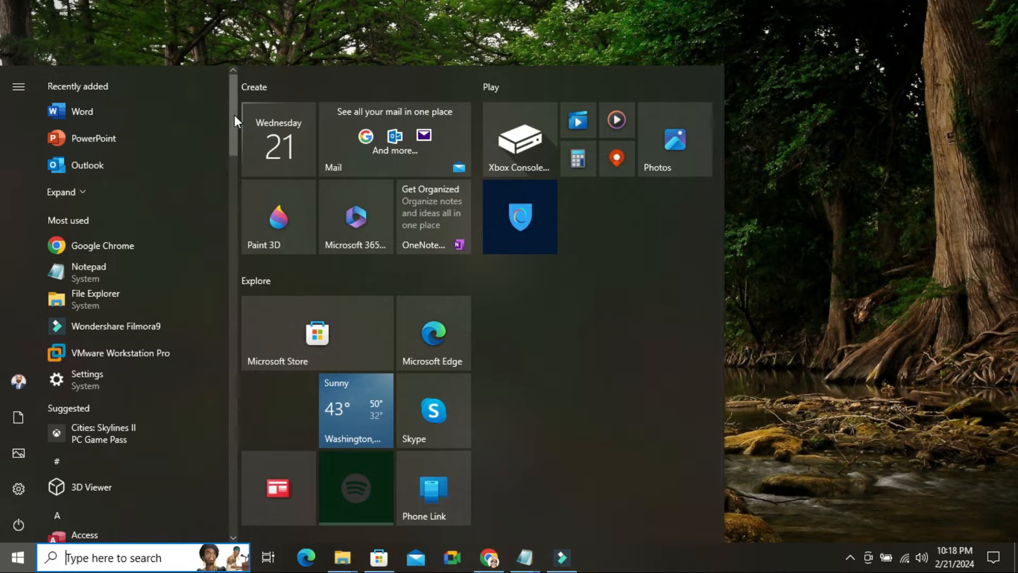
scroll("down", 3)
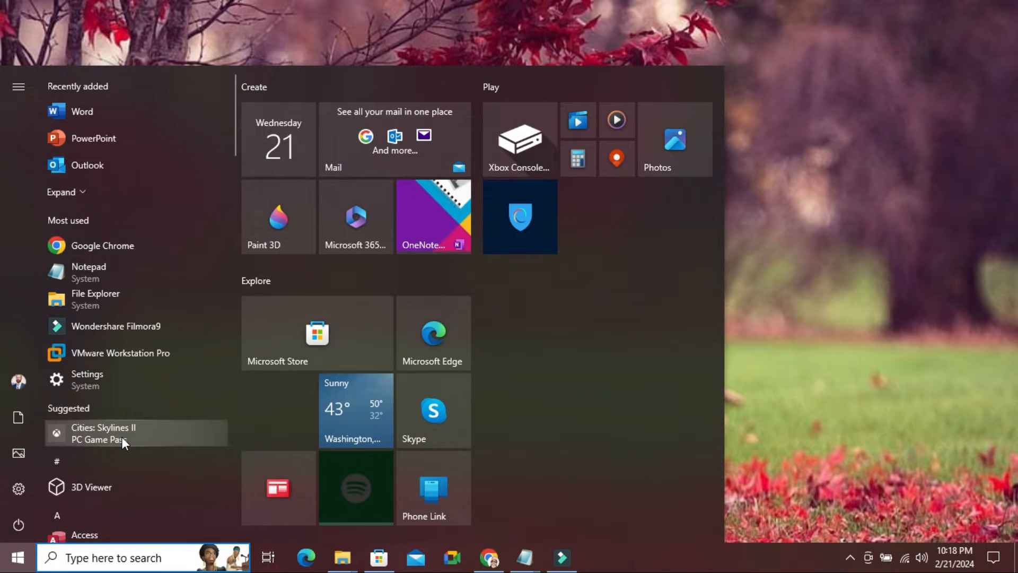
left_click(16, 557)
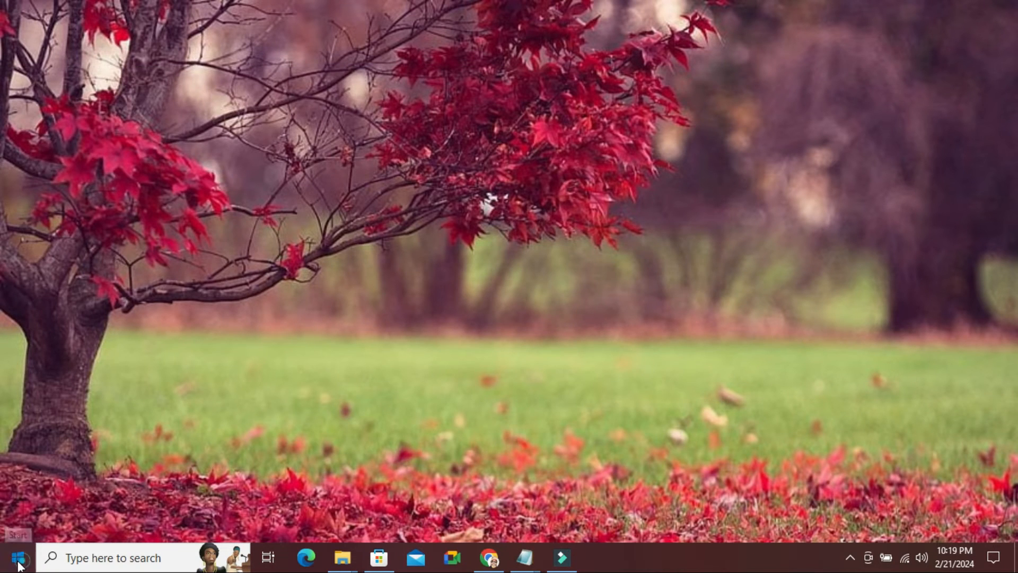
Open Windows Settings from Start and go to Personalization
left_click(12, 558)
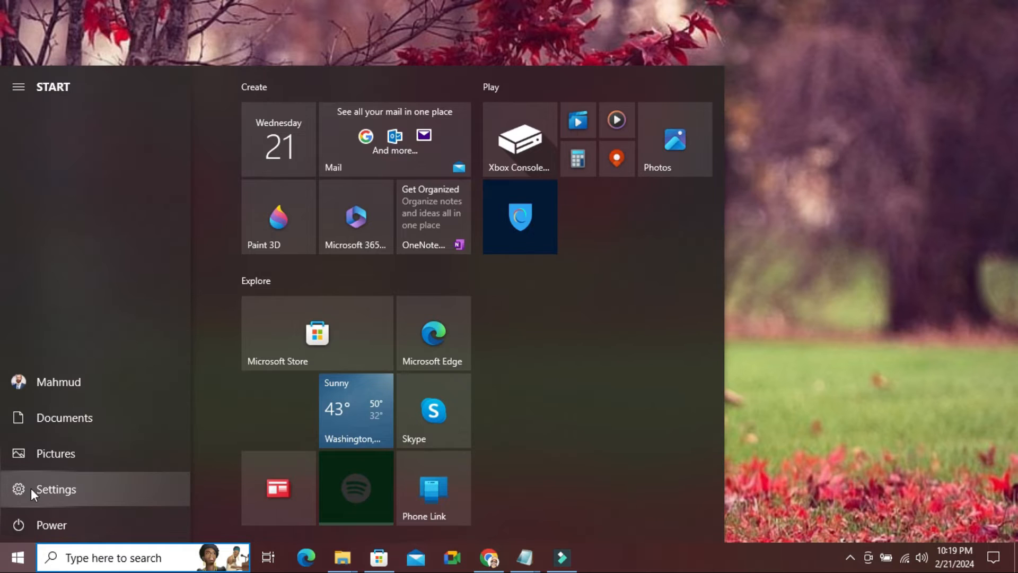
left_click(56, 489)
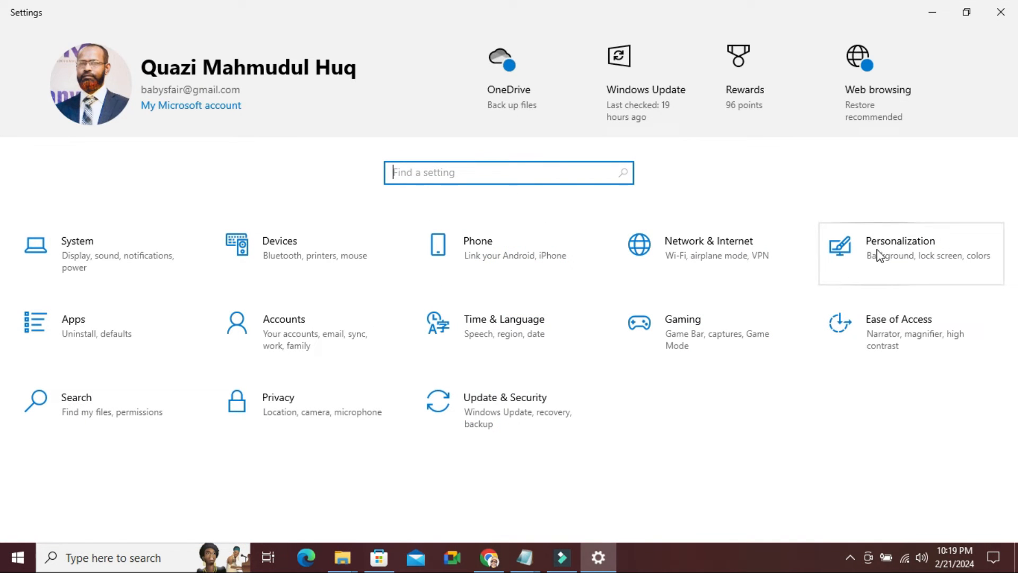
left_click(899, 247)
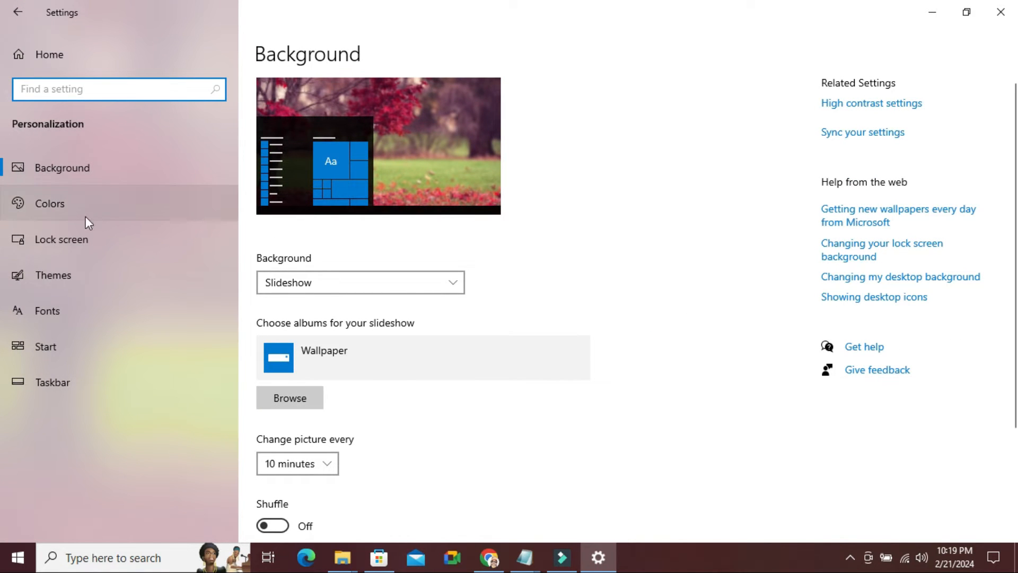
Go to the Start page in Personalization's left pane
left_click(45, 346)
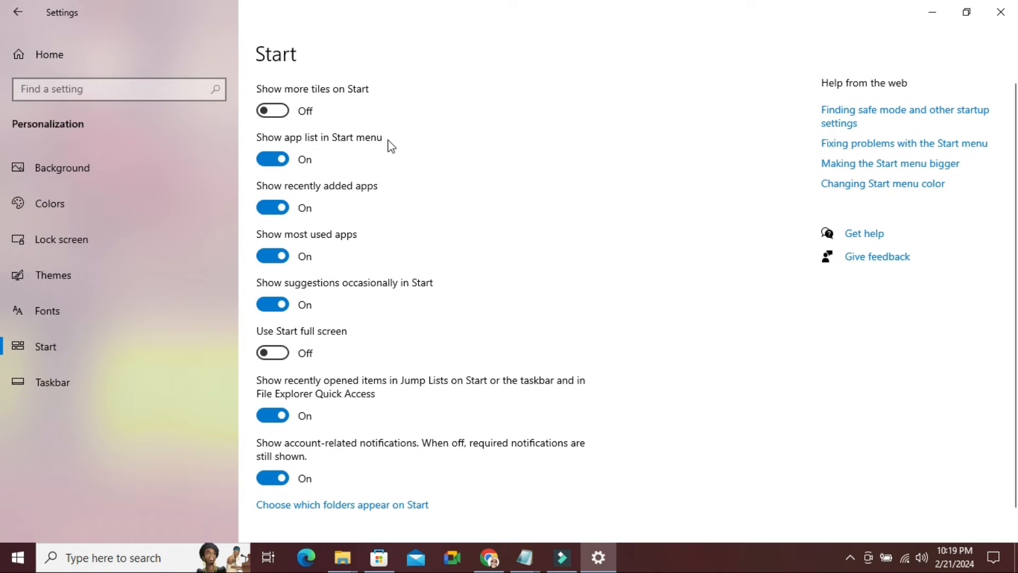
mouse_move(294, 150)
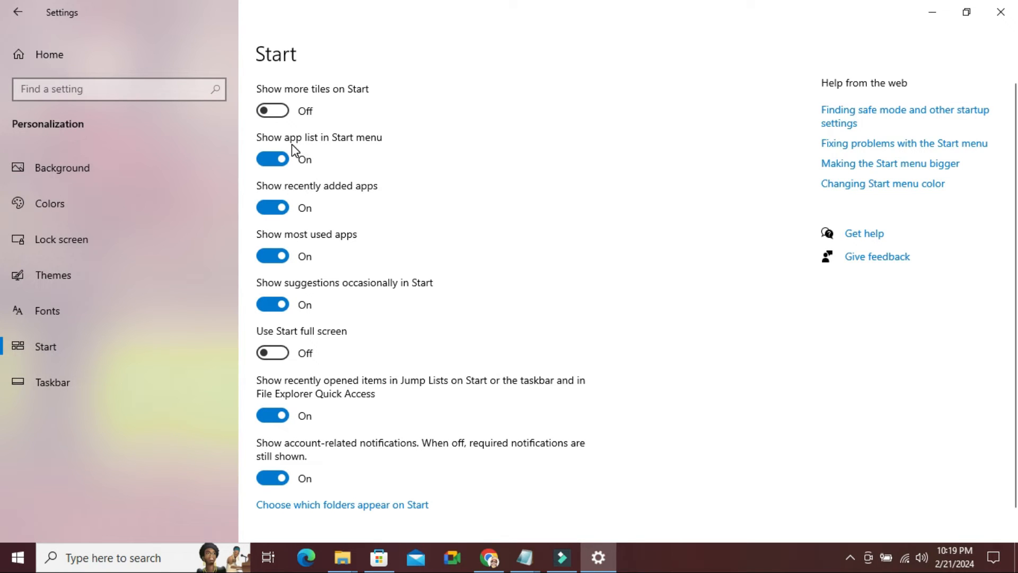
mouse_move(373, 144)
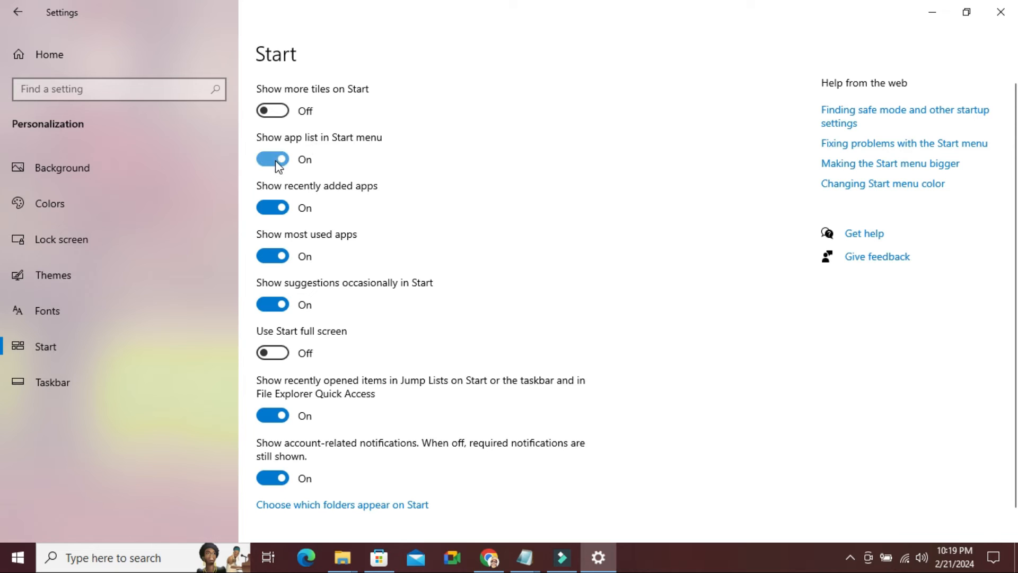
Turn off 'Show app list in Start menu' and confirm Start shows only tiles
left_click(273, 158)
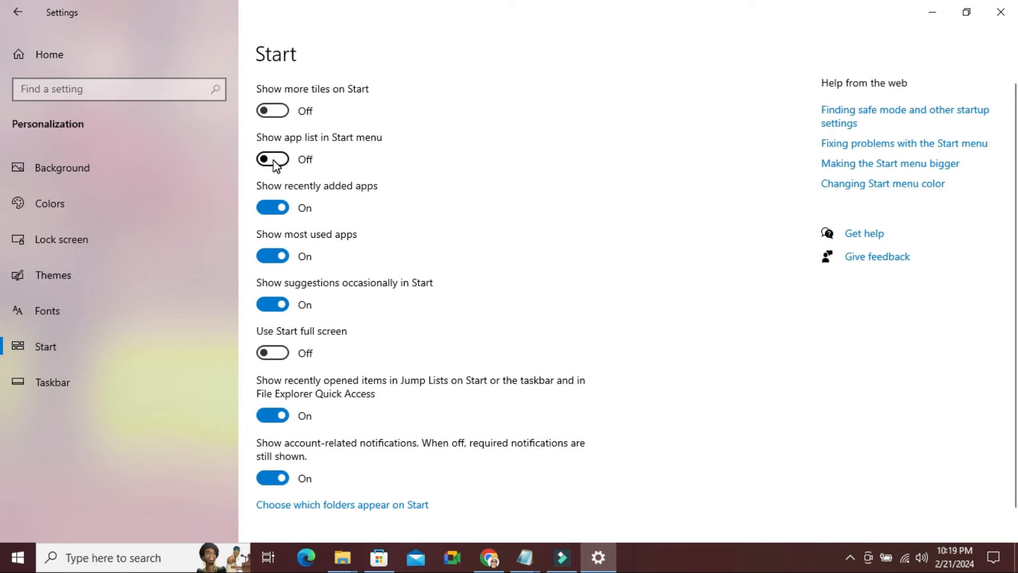
mouse_move(393, 149)
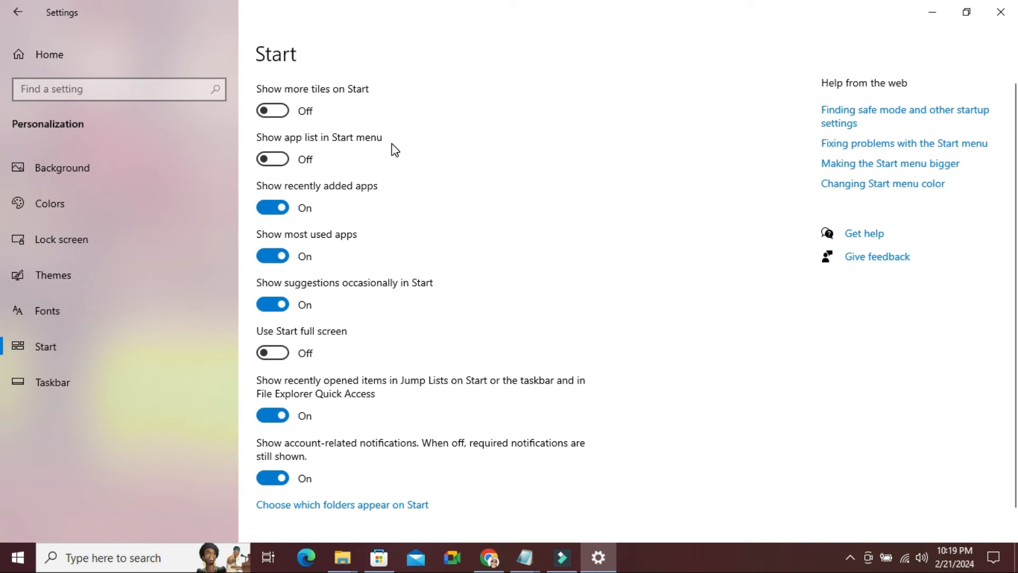
mouse_move(272, 159)
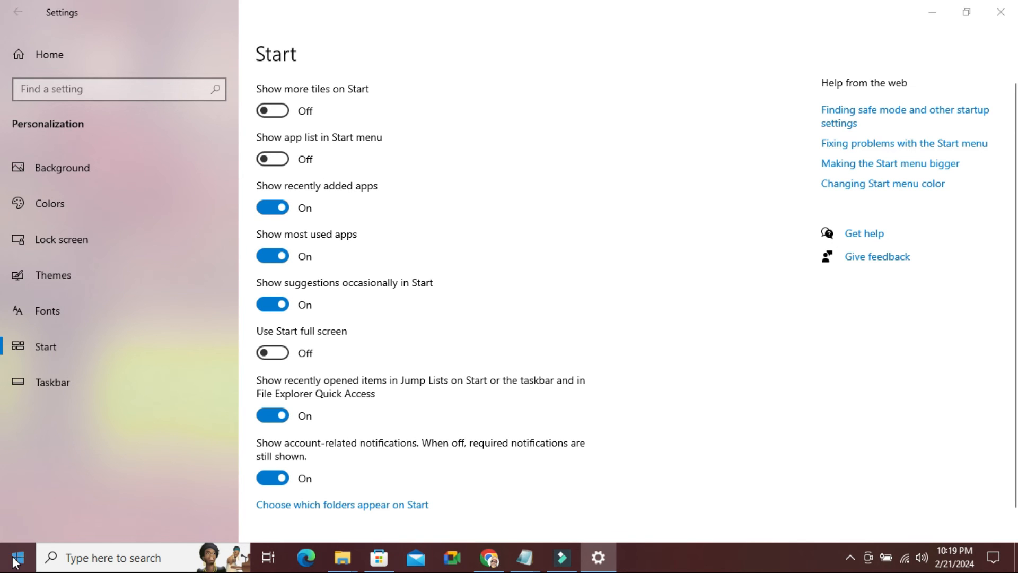
left_click(14, 558)
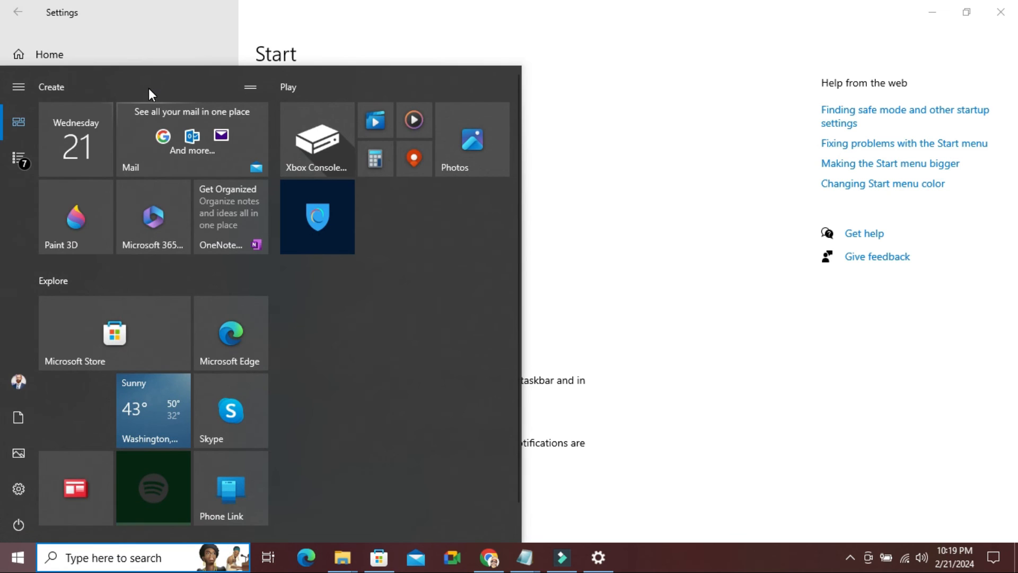